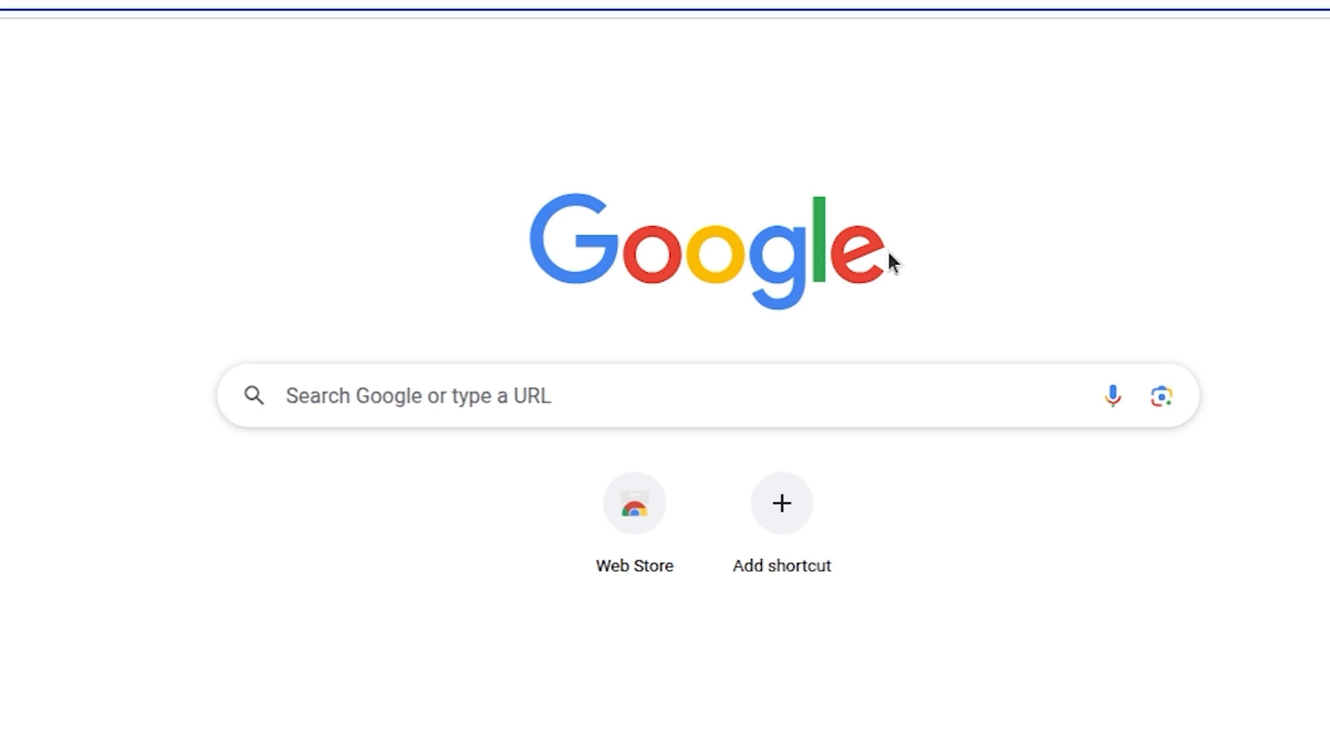
Search Google for "anydesk" to find the official AnyDesk site
{"action": "type", "text": "anydesk"}
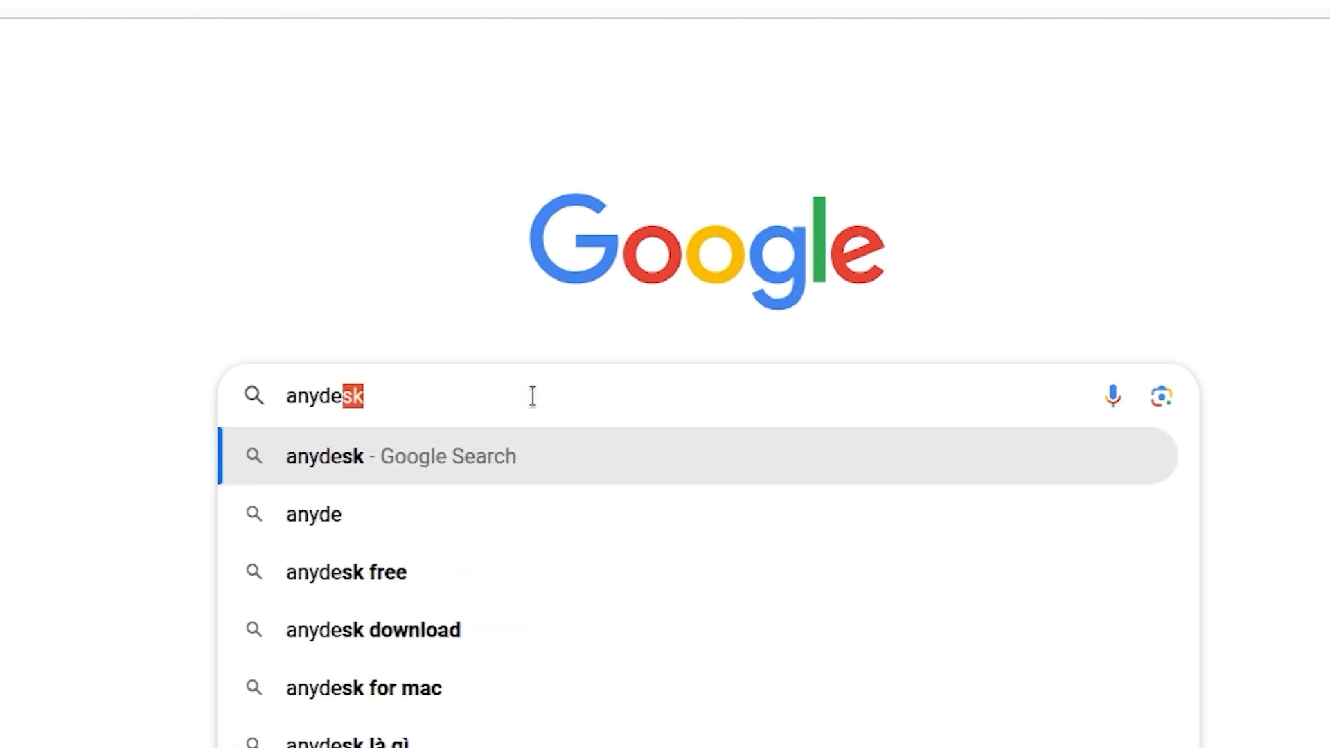
{"action": "mouse_move", "coordinate": [510, 408]}
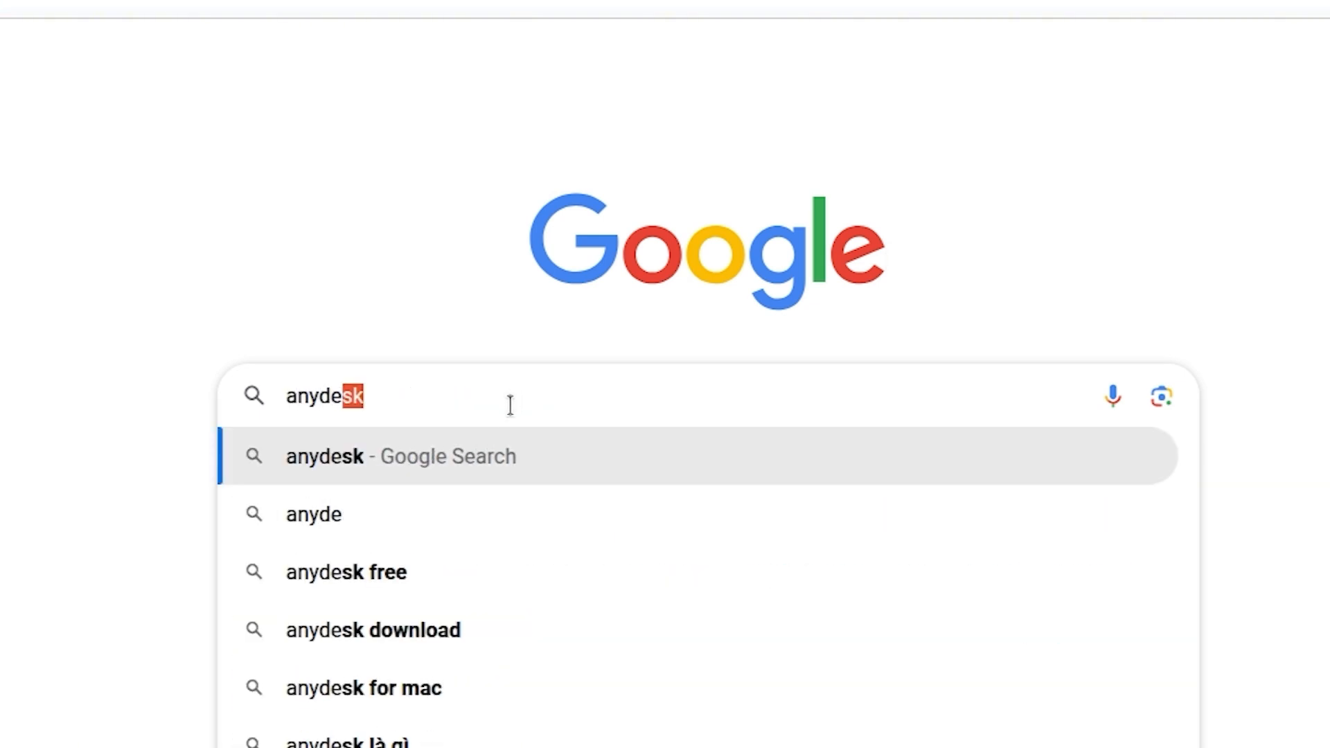
{"action": "left_click", "coordinate": [324, 457]}
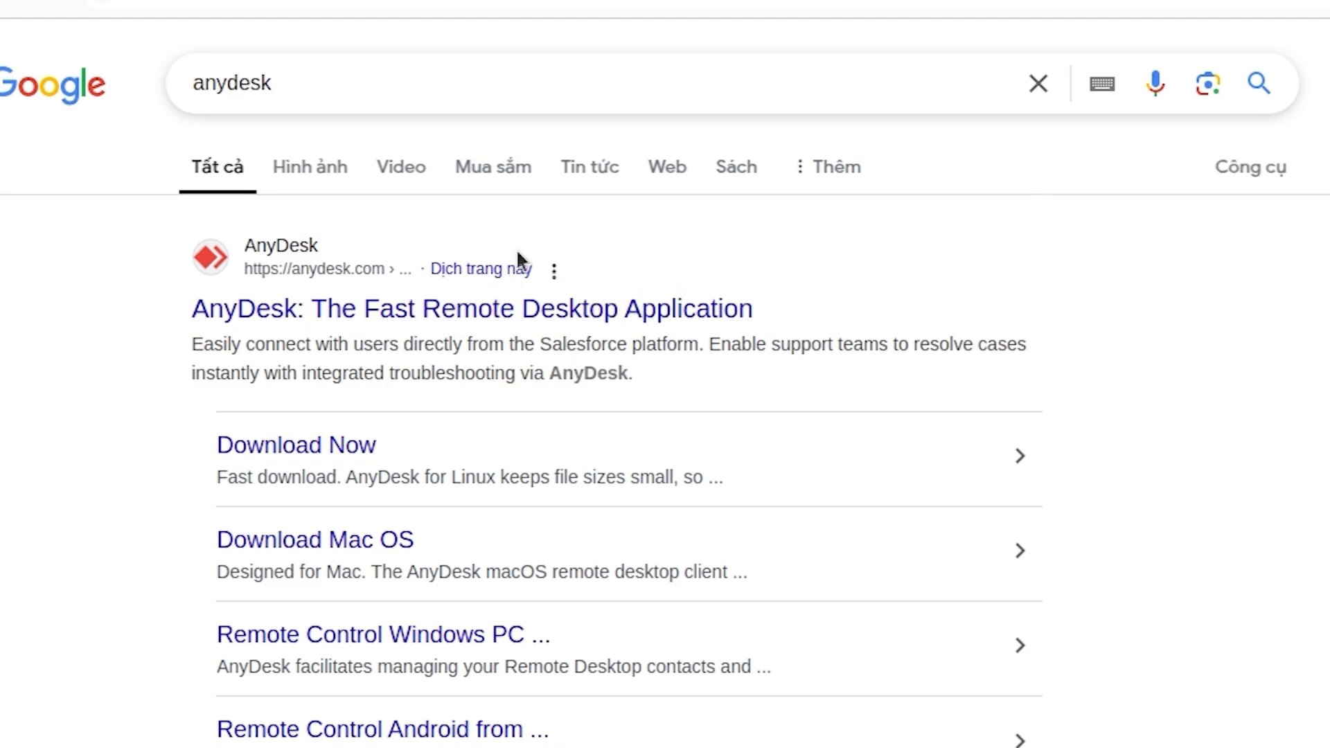
{"action": "mouse_move", "coordinate": [424, 313]}
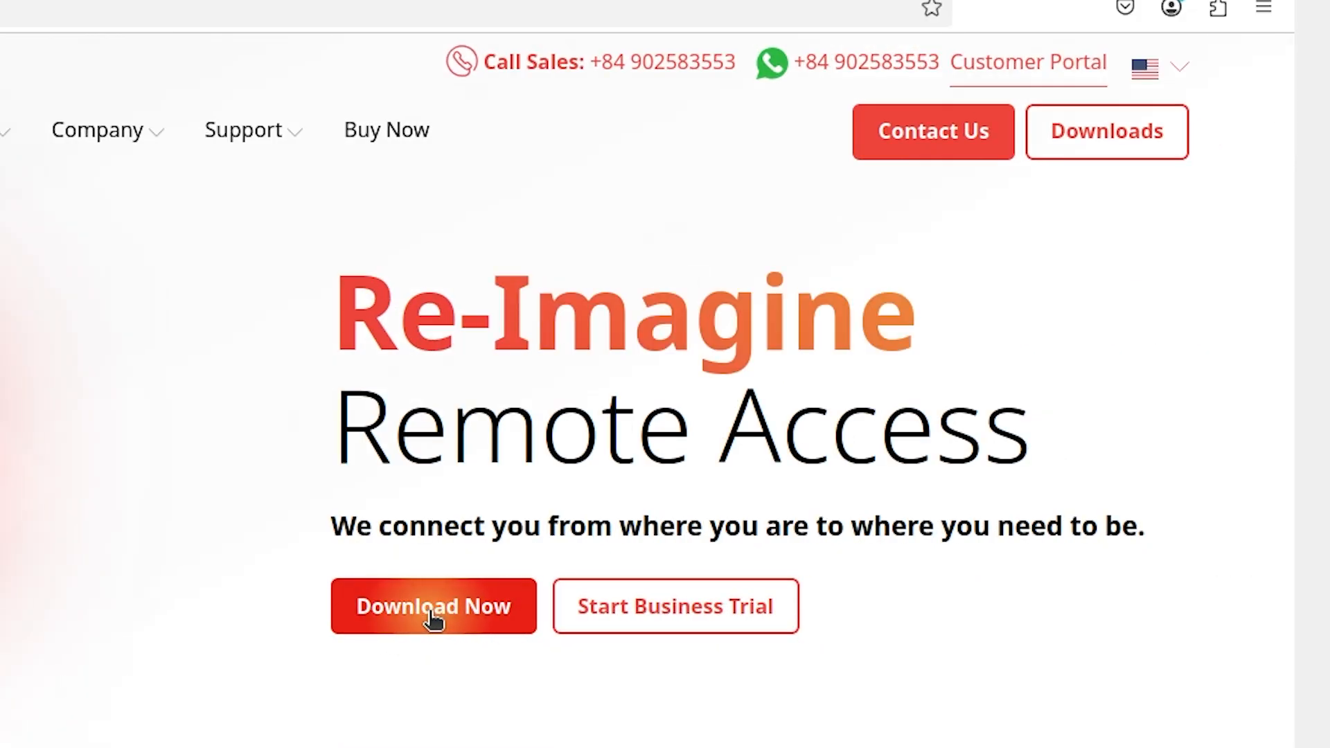
Download anydesk_6.4.2-1_amd64.deb via the Debian / Ubuntu / Mint (64 Bit) link
{"action": "left_click", "coordinate": [433, 606]}
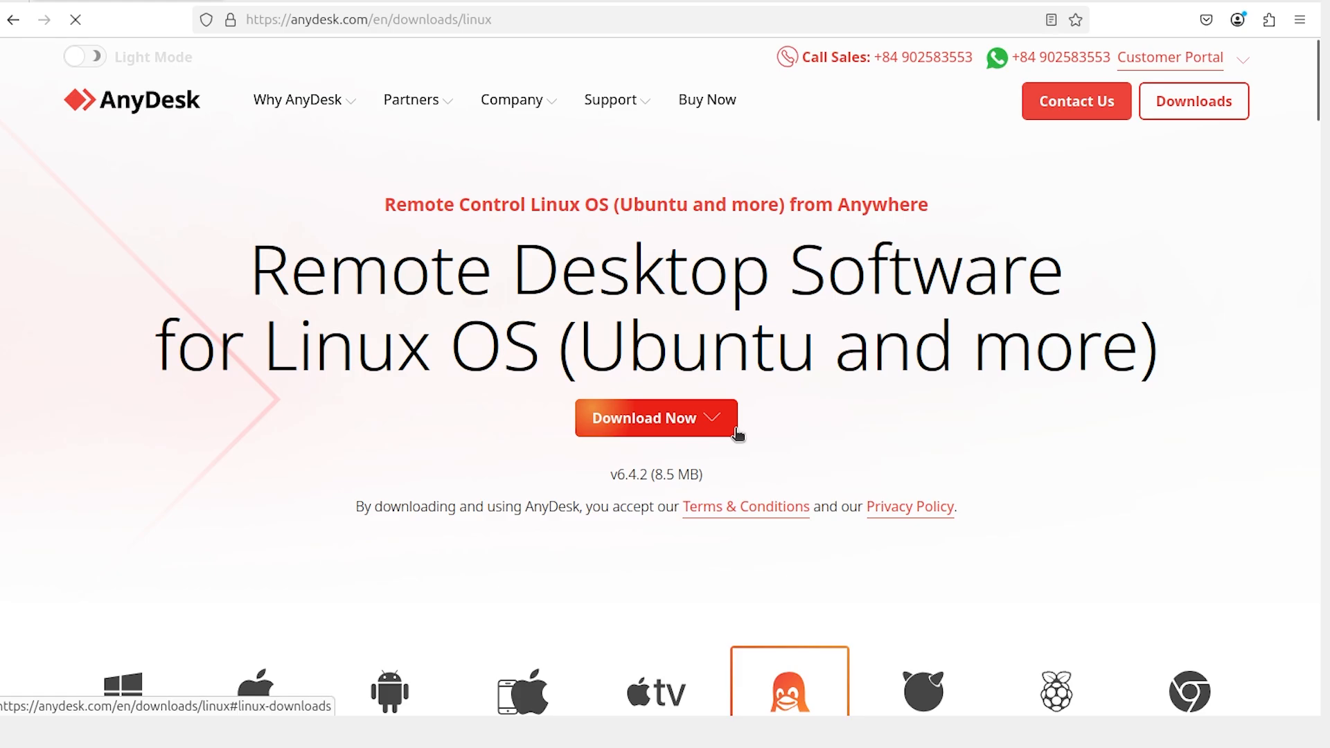
{"action": "scroll", "scroll_direction": "down", "scroll_amount": 3}
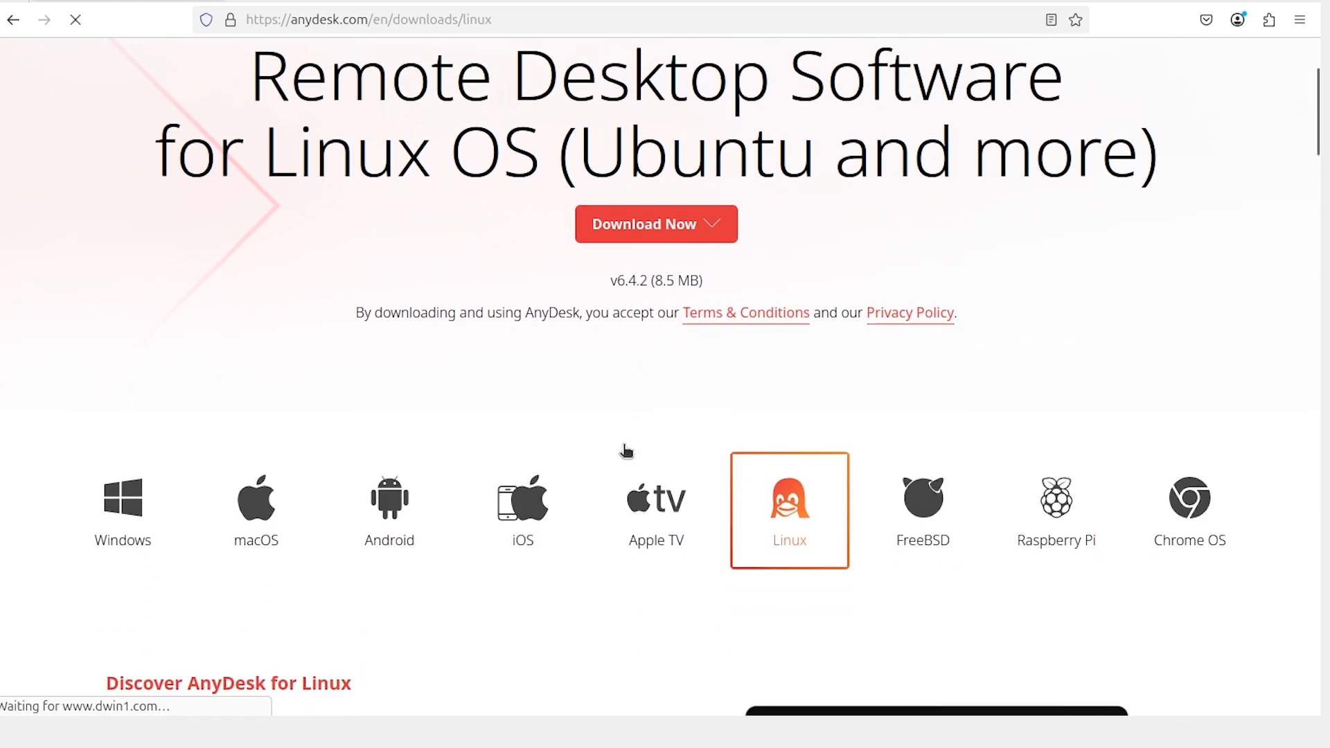
{"action": "scroll", "scroll_direction": "down", "scroll_amount": 3}
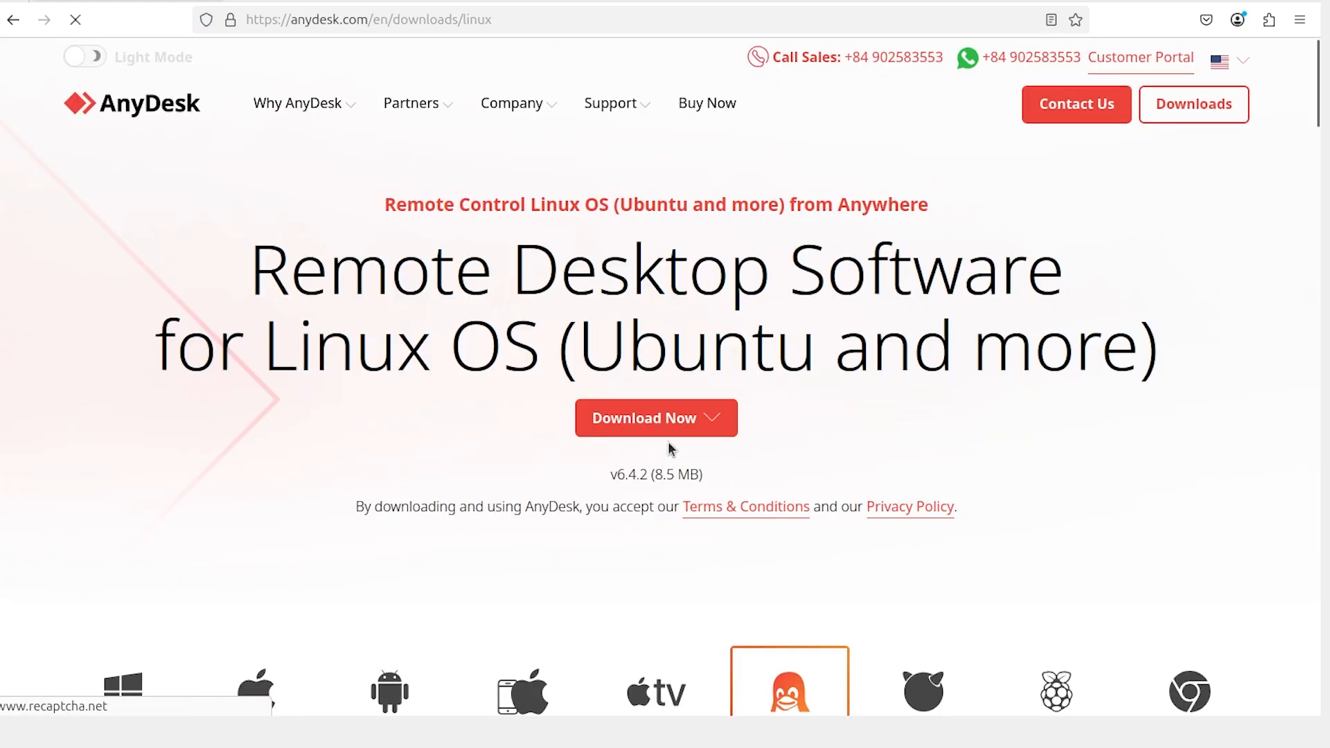
{"action": "scroll", "scroll_direction": "down", "scroll_amount": 3}
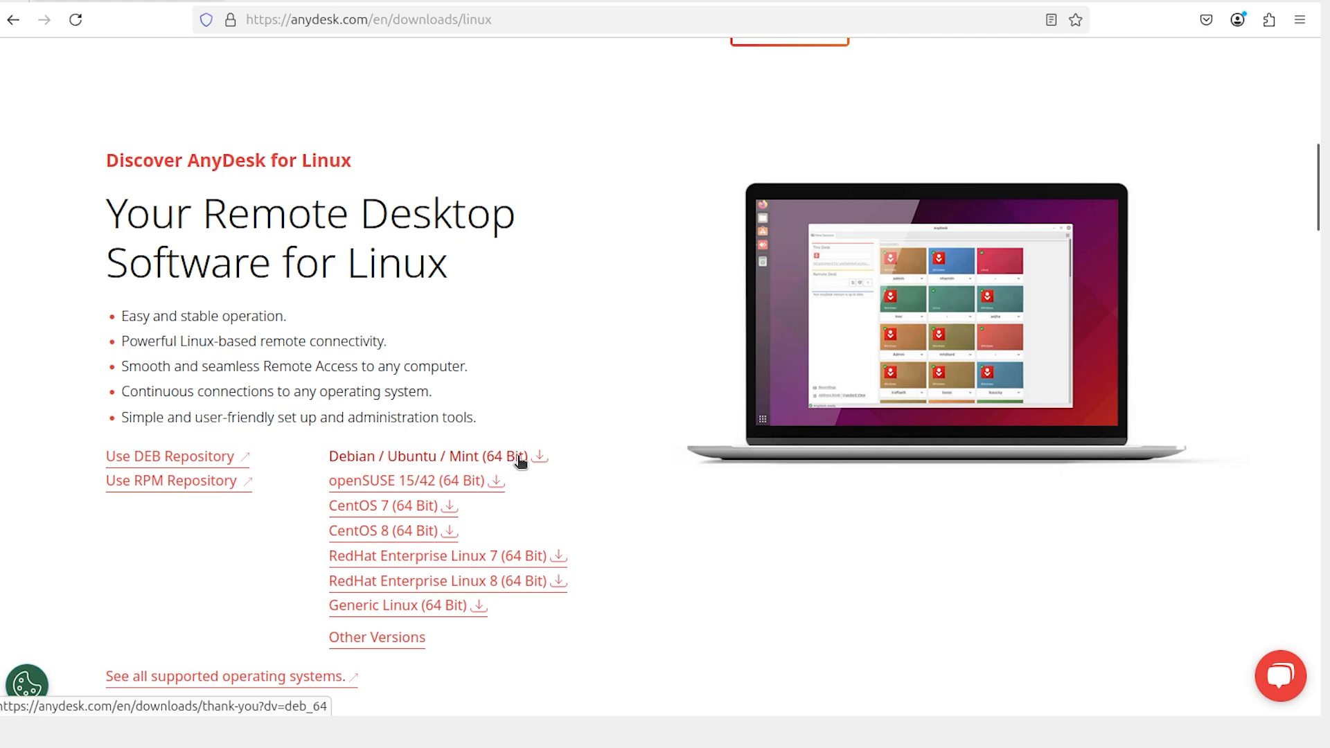
{"action": "mouse_move", "coordinate": [422, 466]}
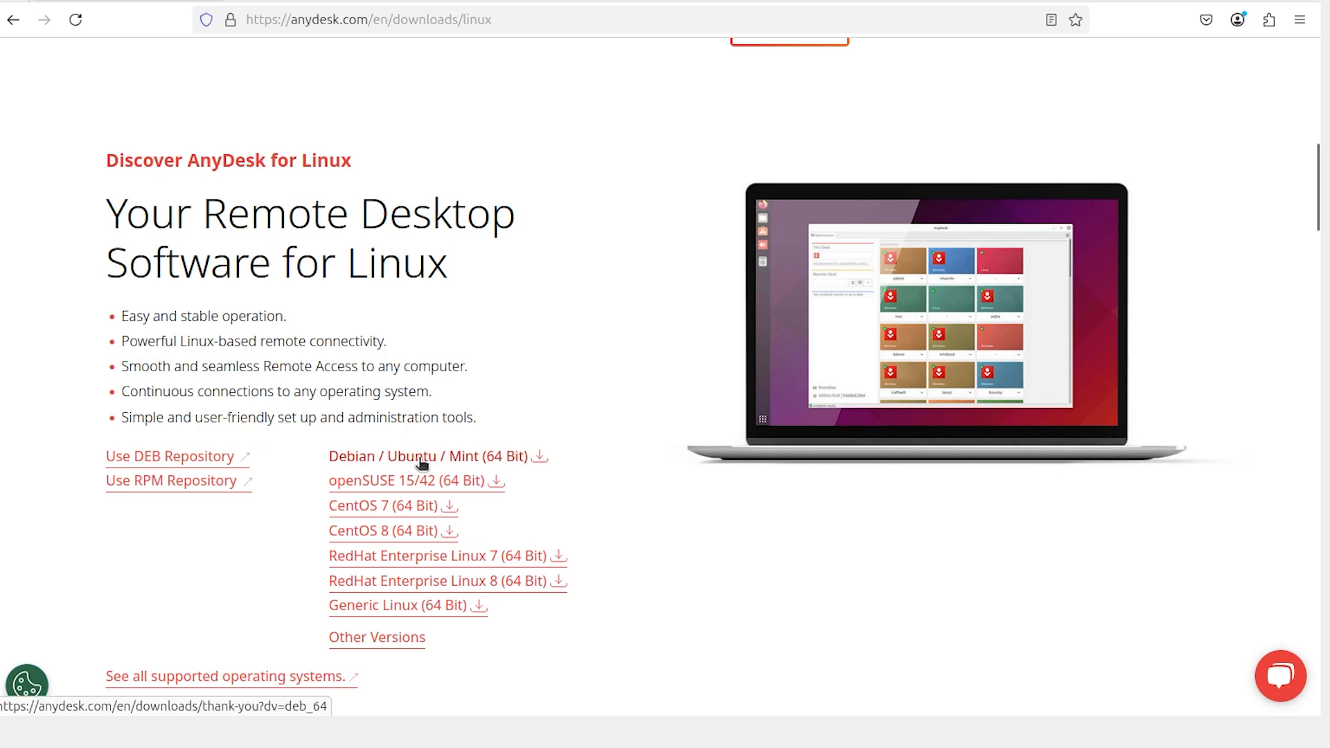
{"action": "left_click", "coordinate": [428, 455]}
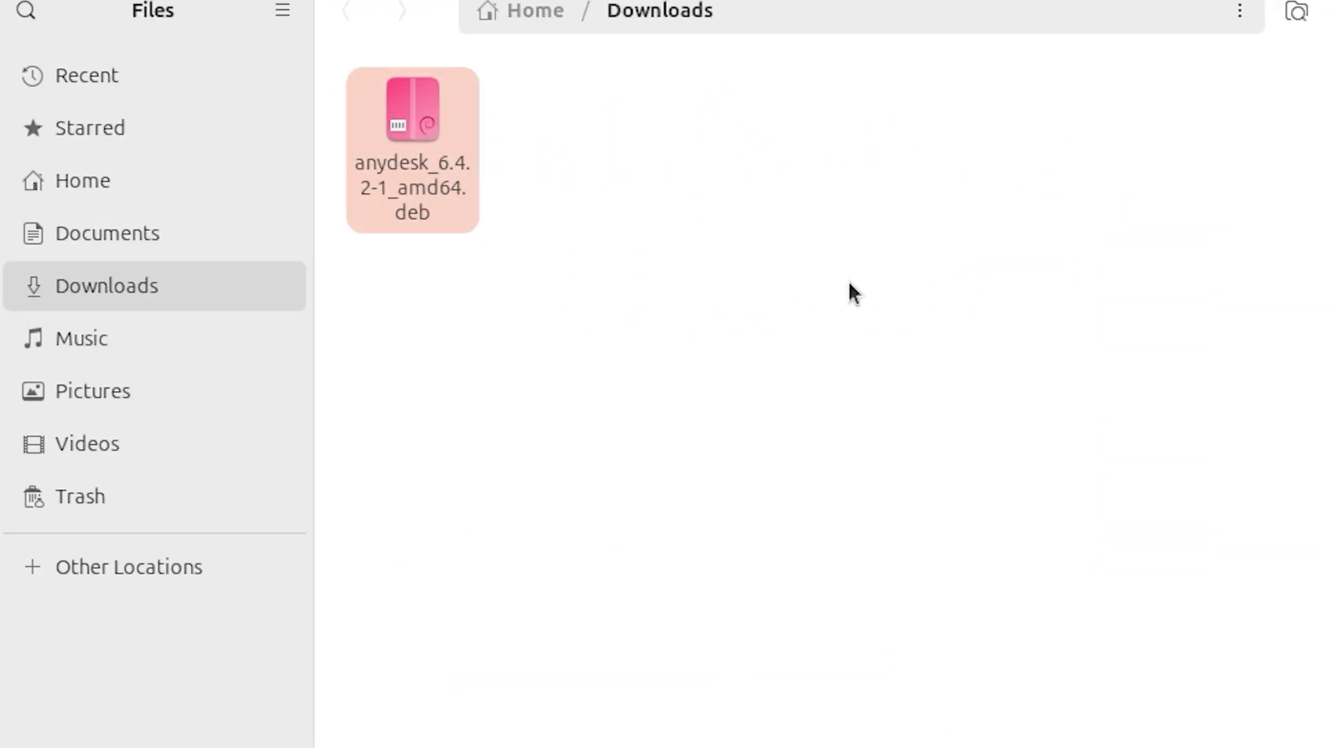
Bring up the actions menu for the downloaded AnyDesk .deb in Downloads
{"action": "right_click", "coordinate": [411, 152]}
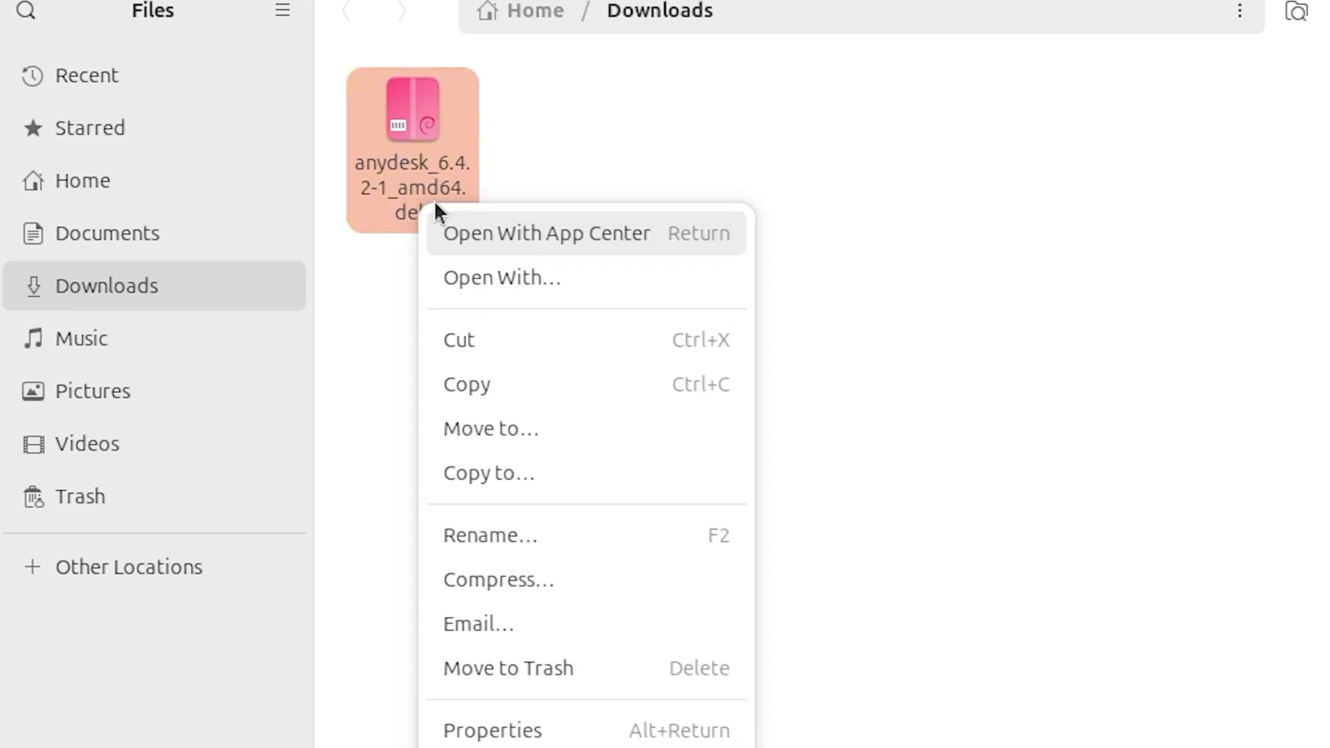
{"action": "mouse_move", "coordinate": [420, 235]}
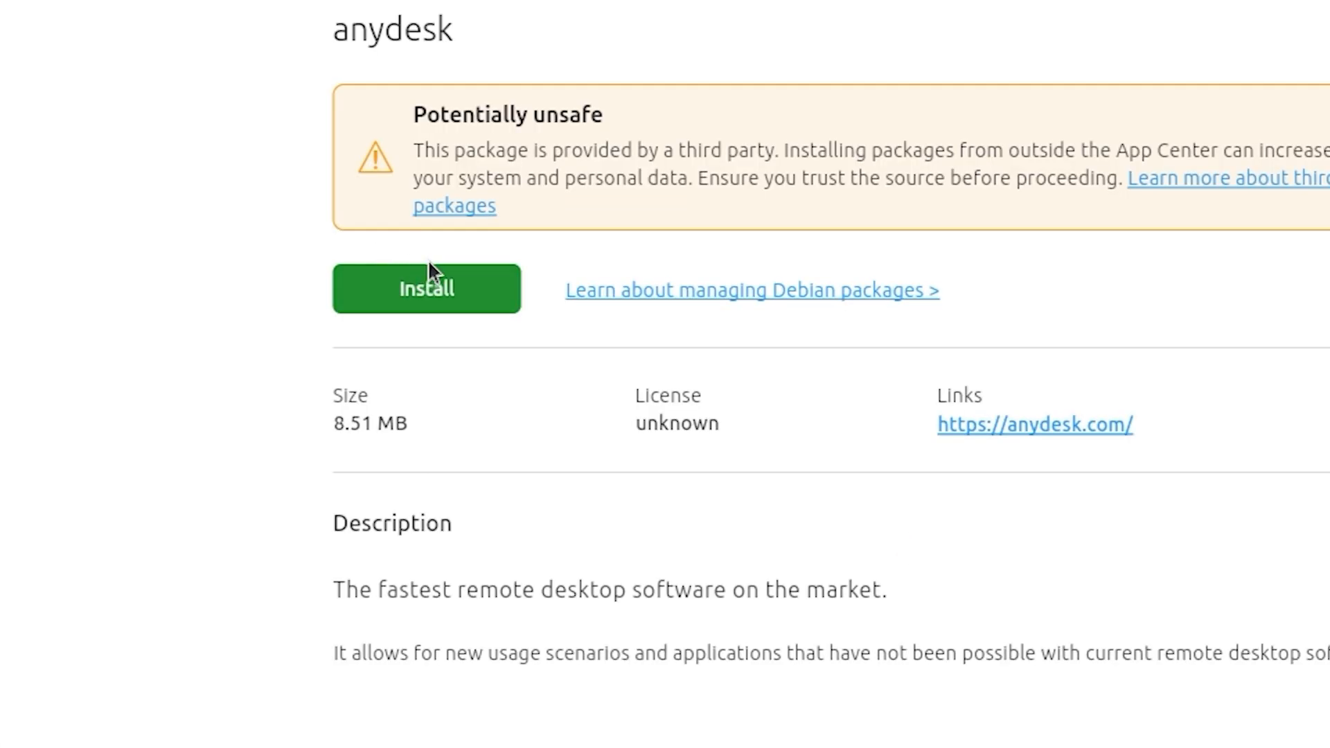
{"action": "mouse_move", "coordinate": [463, 299]}
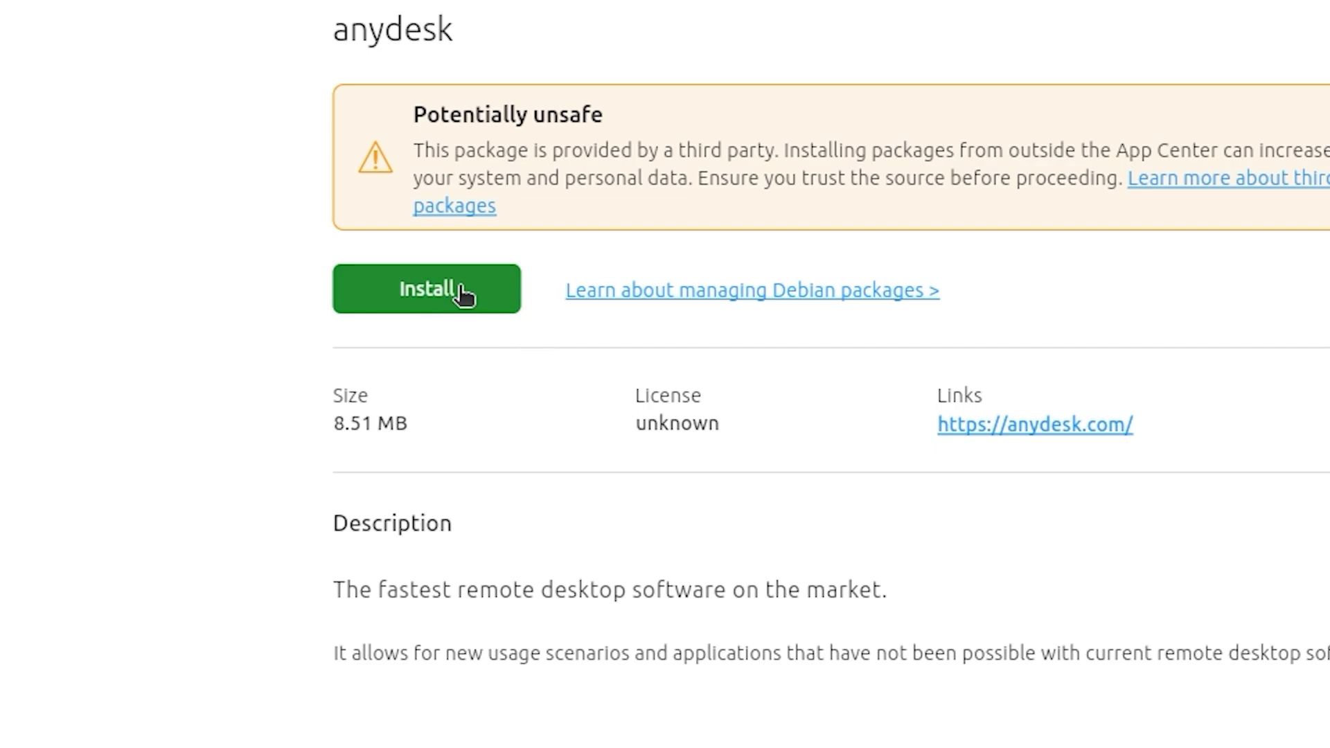
Install the anydesk package, confirming the third-party warning and authenticating with the password
{"action": "left_click", "coordinate": [427, 288]}
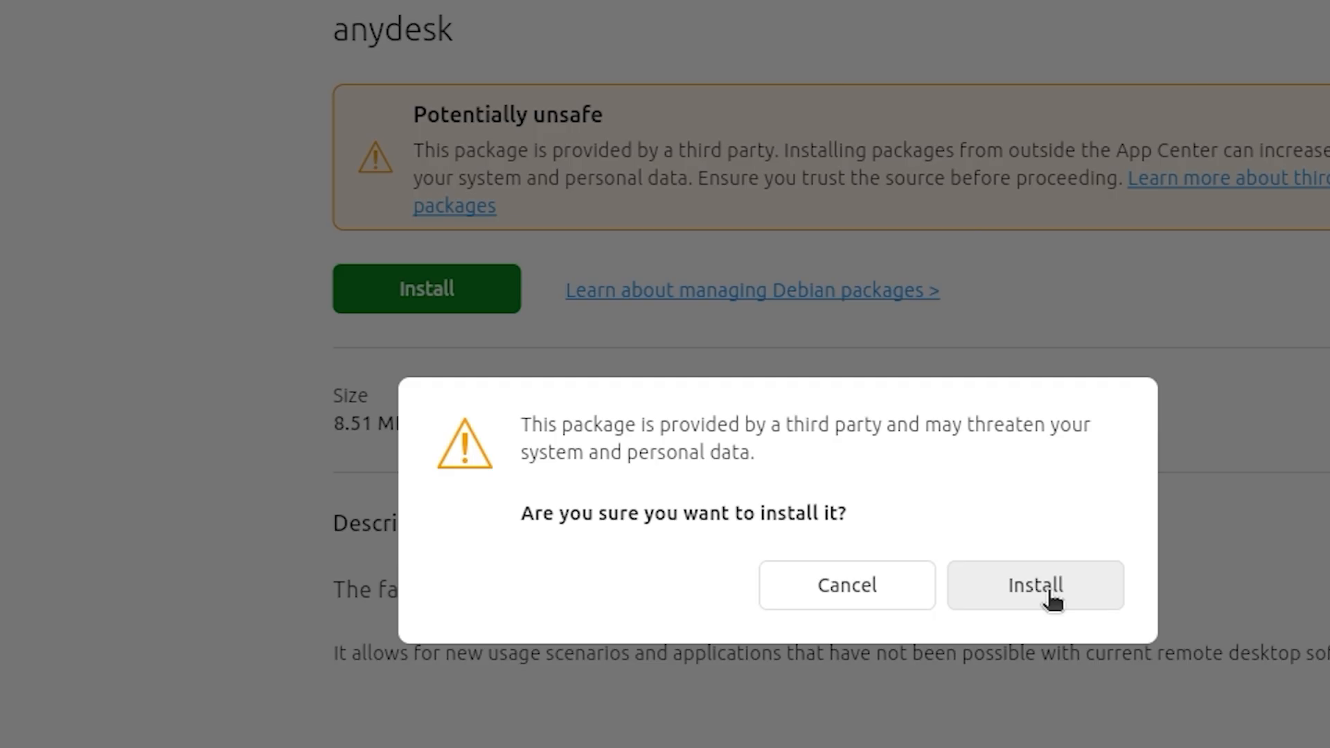
{"action": "left_click", "coordinate": [1036, 585]}
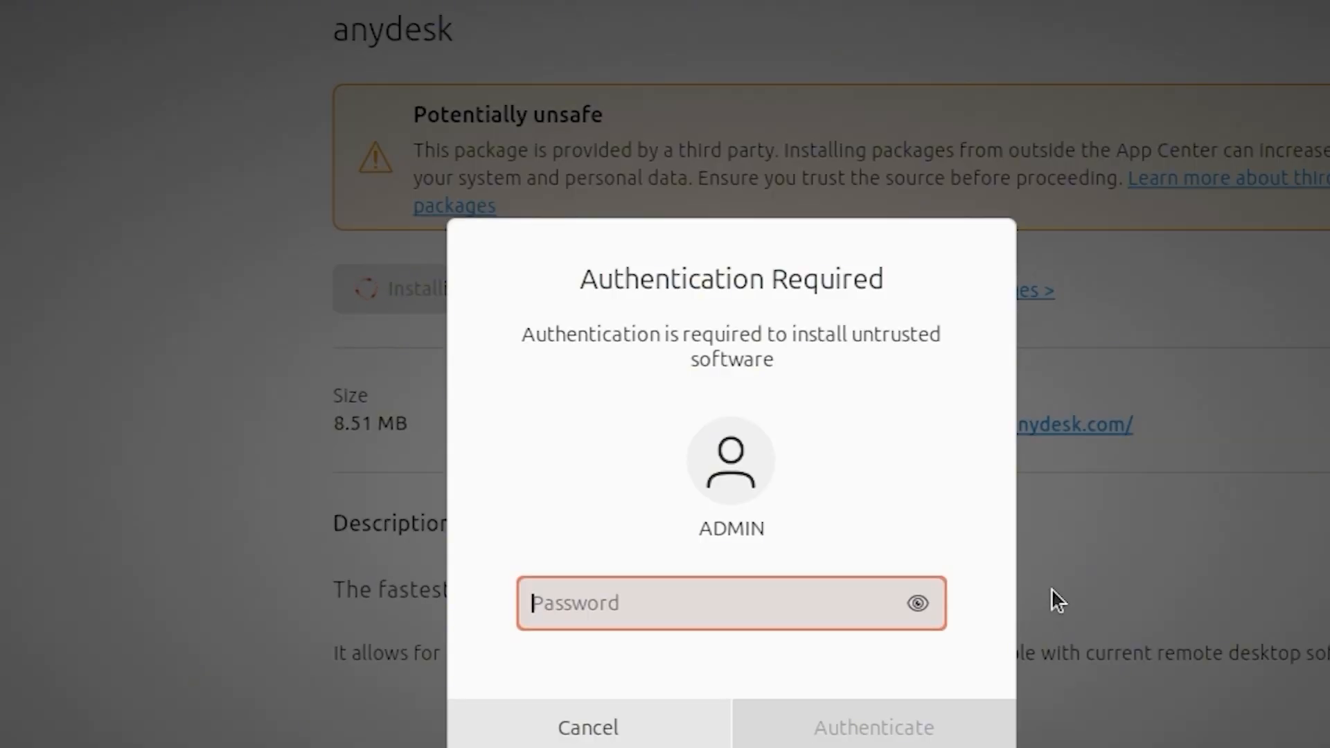
{"action": "type", "text": "password"}
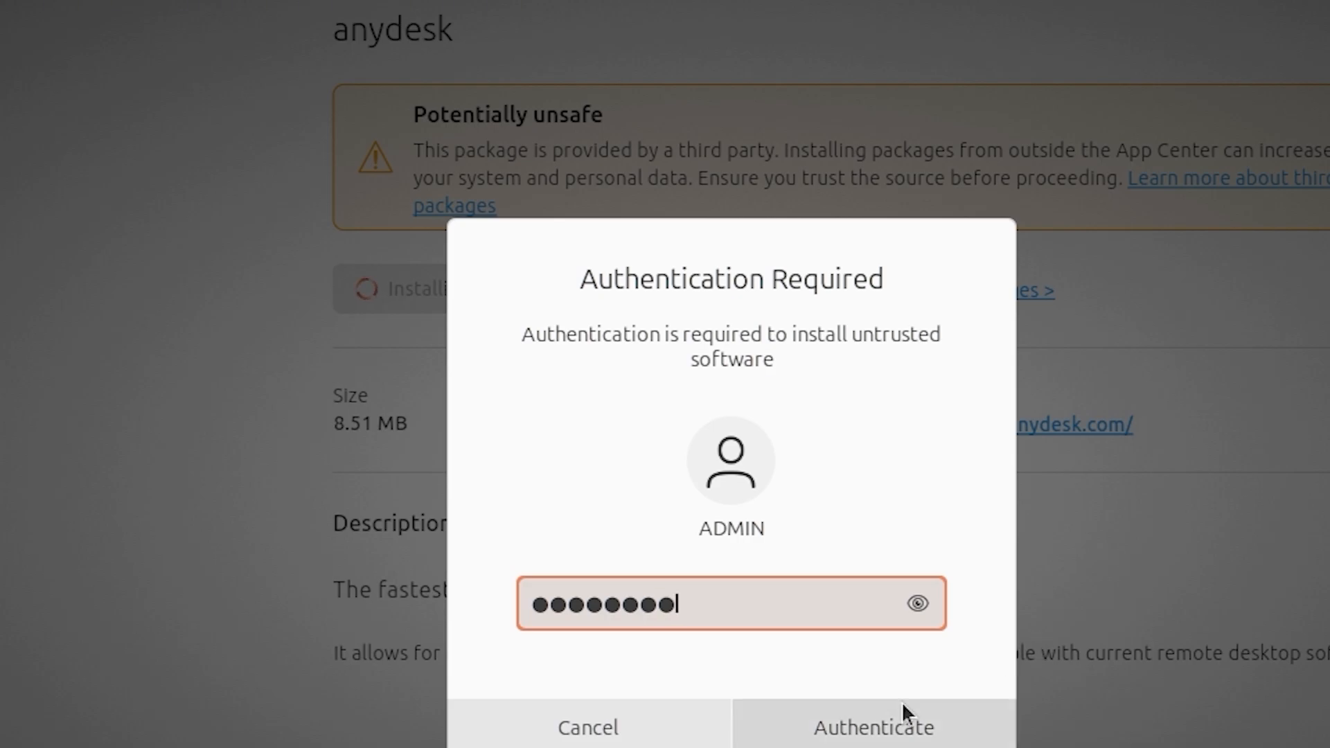
{"action": "left_click", "coordinate": [868, 745]}
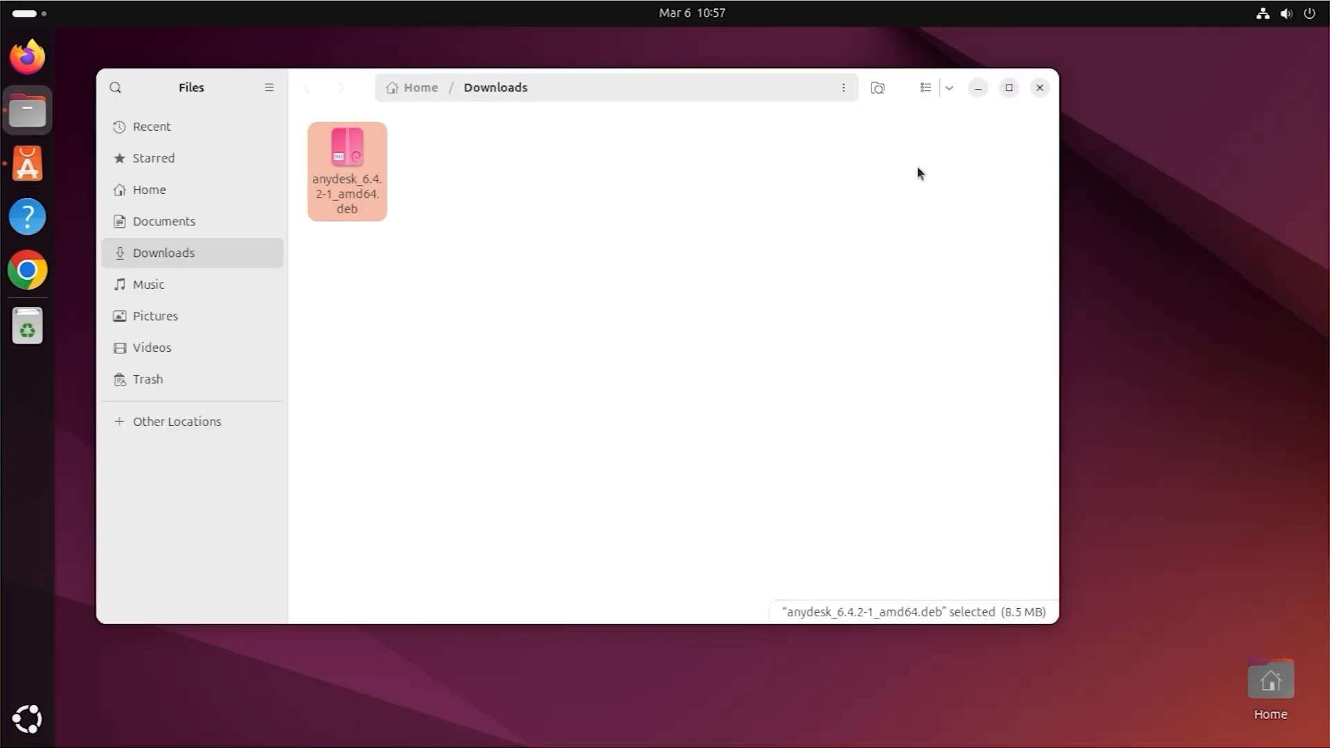
Launch AnyDesk from Show Apps to its 6.4 welcome screen, then close it
{"action": "left_click", "coordinate": [1039, 87]}
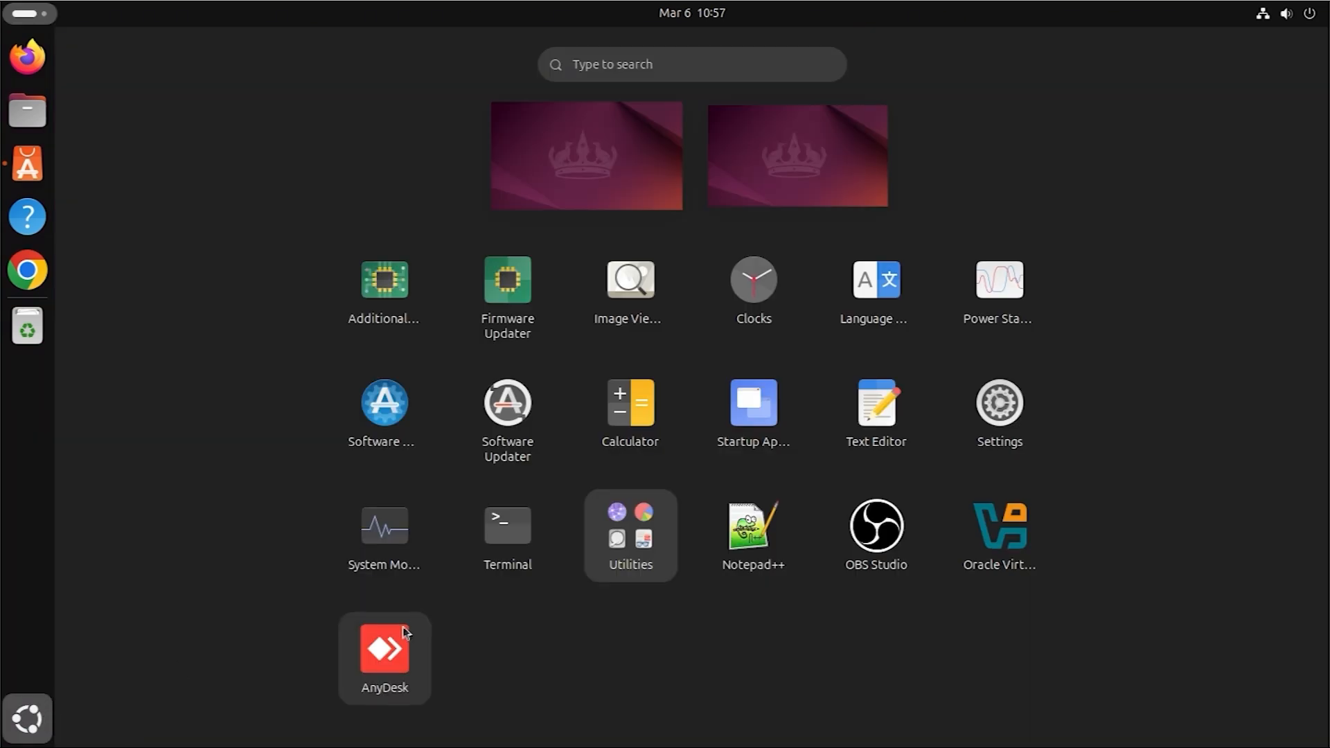
{"action": "mouse_move", "coordinate": [366, 683]}
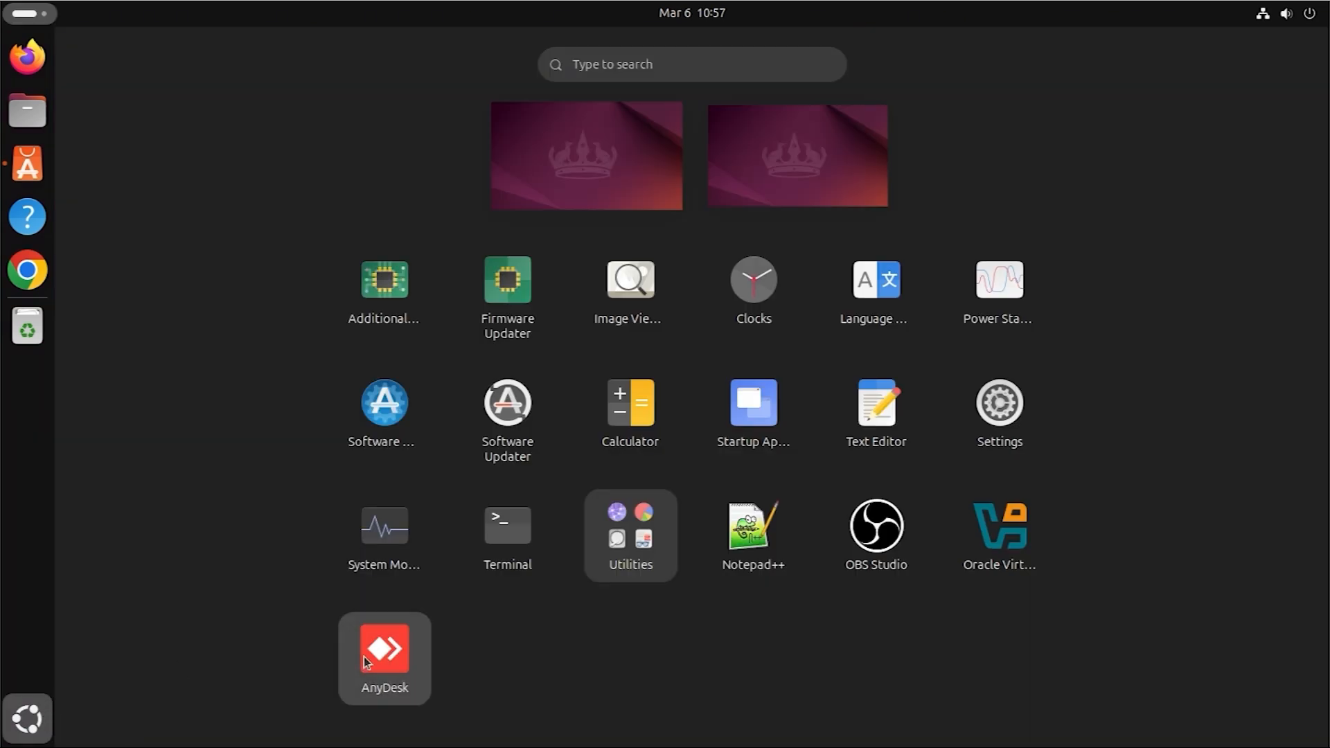
{"action": "double_click", "coordinate": [385, 650]}
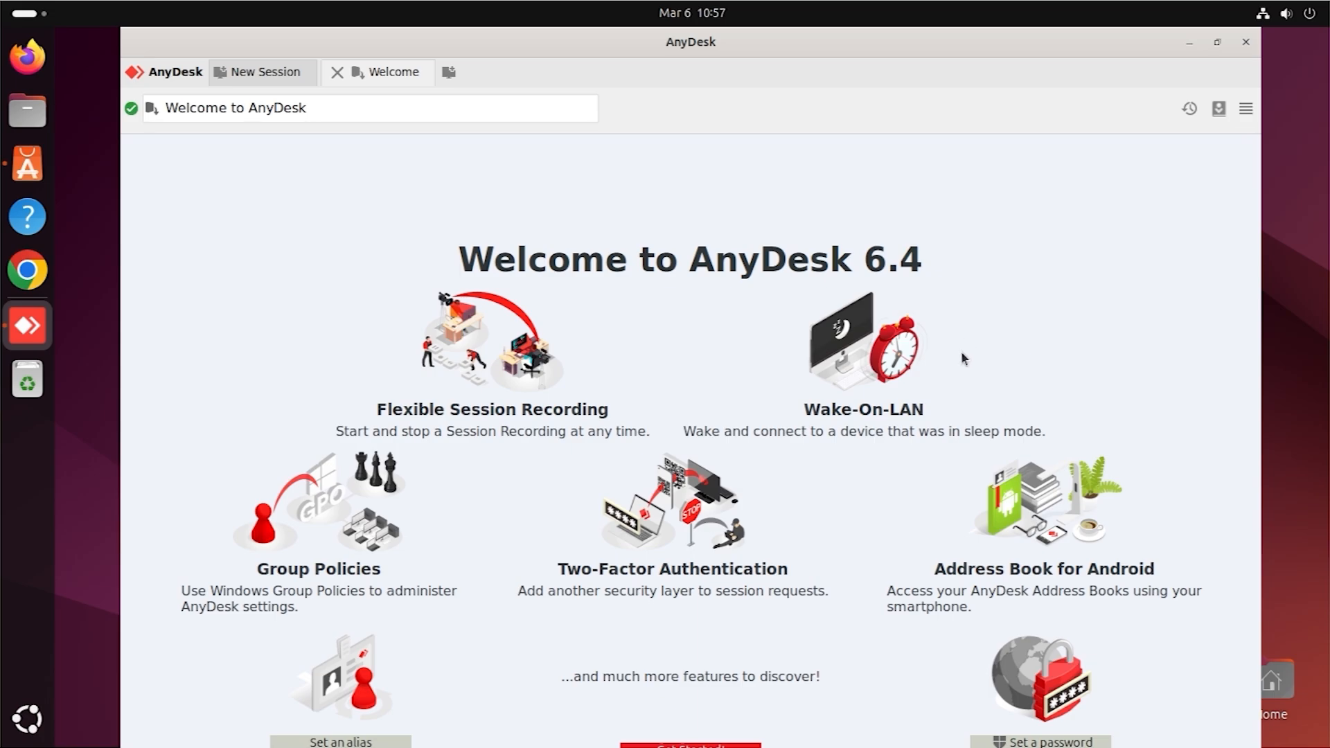
{"action": "left_click", "coordinate": [1245, 42]}
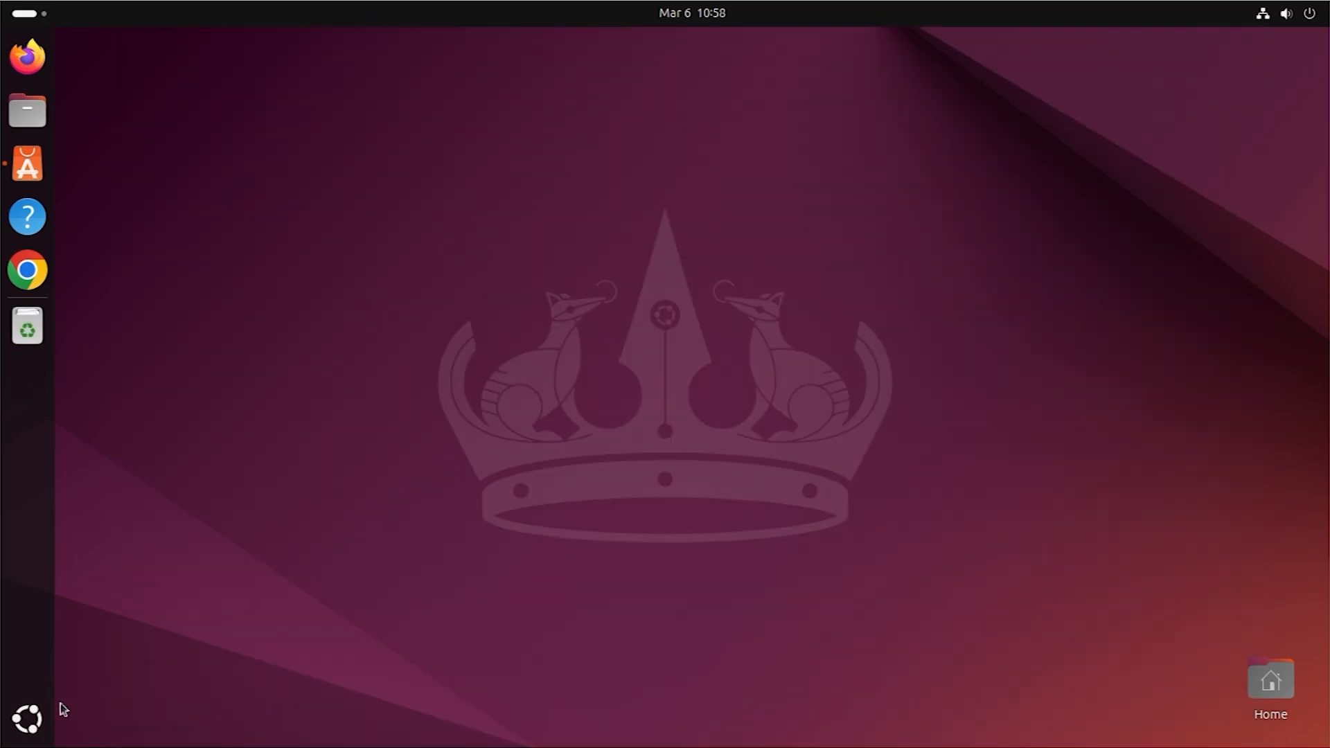
Find AnyDesk by searching "any" and launch its main window with the desk address
{"action": "left_click", "coordinate": [22, 718]}
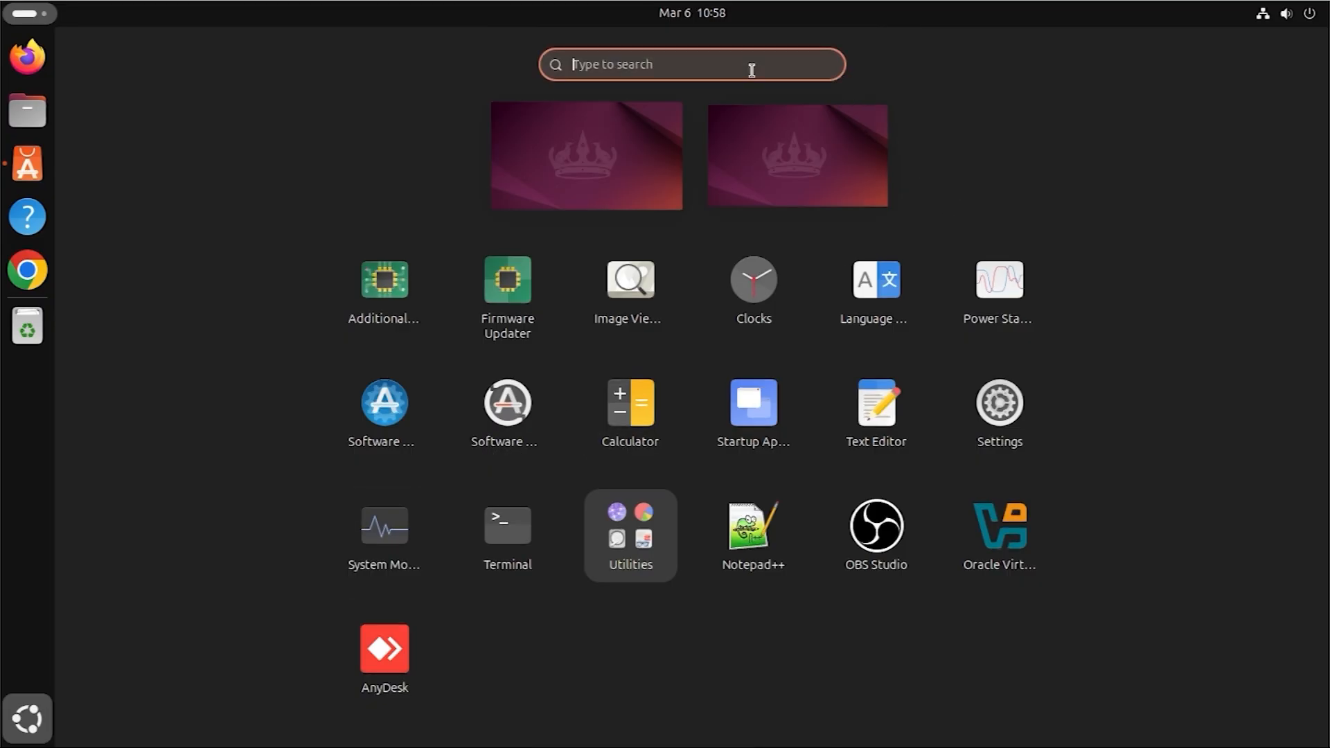
{"action": "type", "text": "any"}
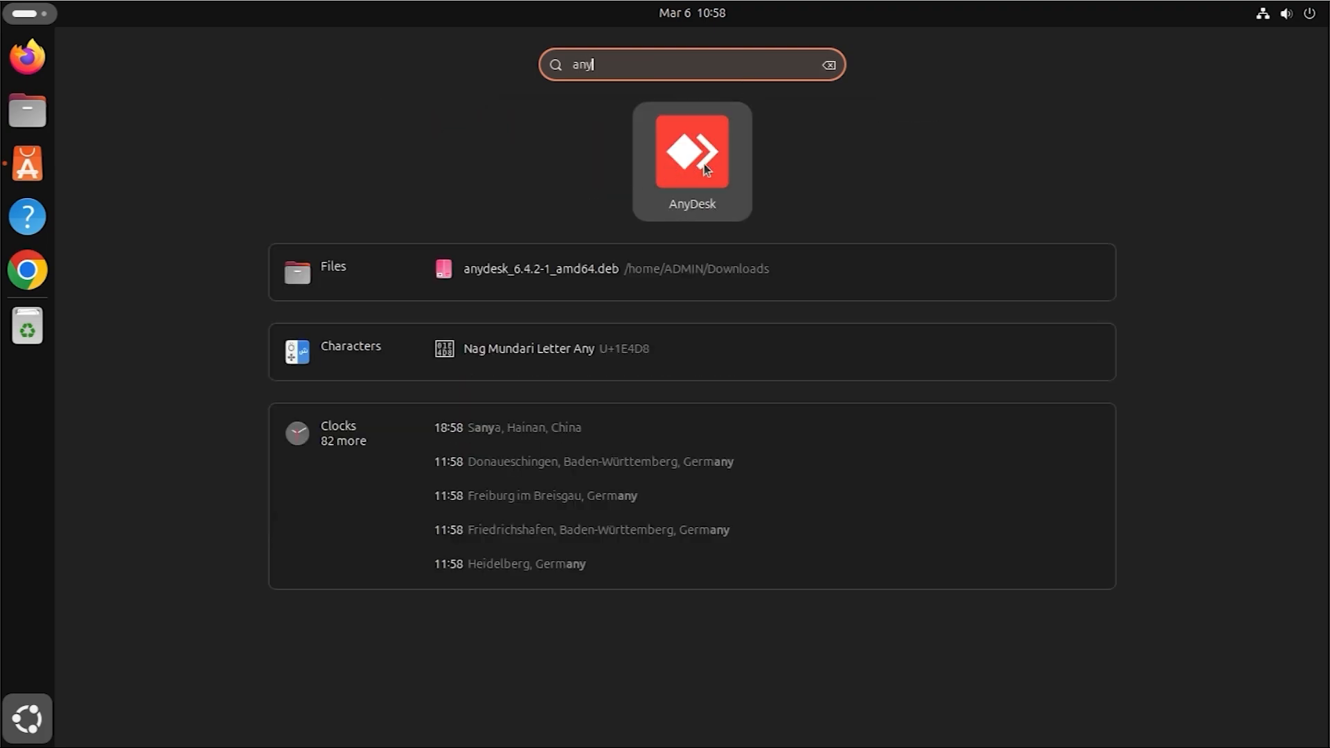
{"action": "left_click", "coordinate": [691, 158]}
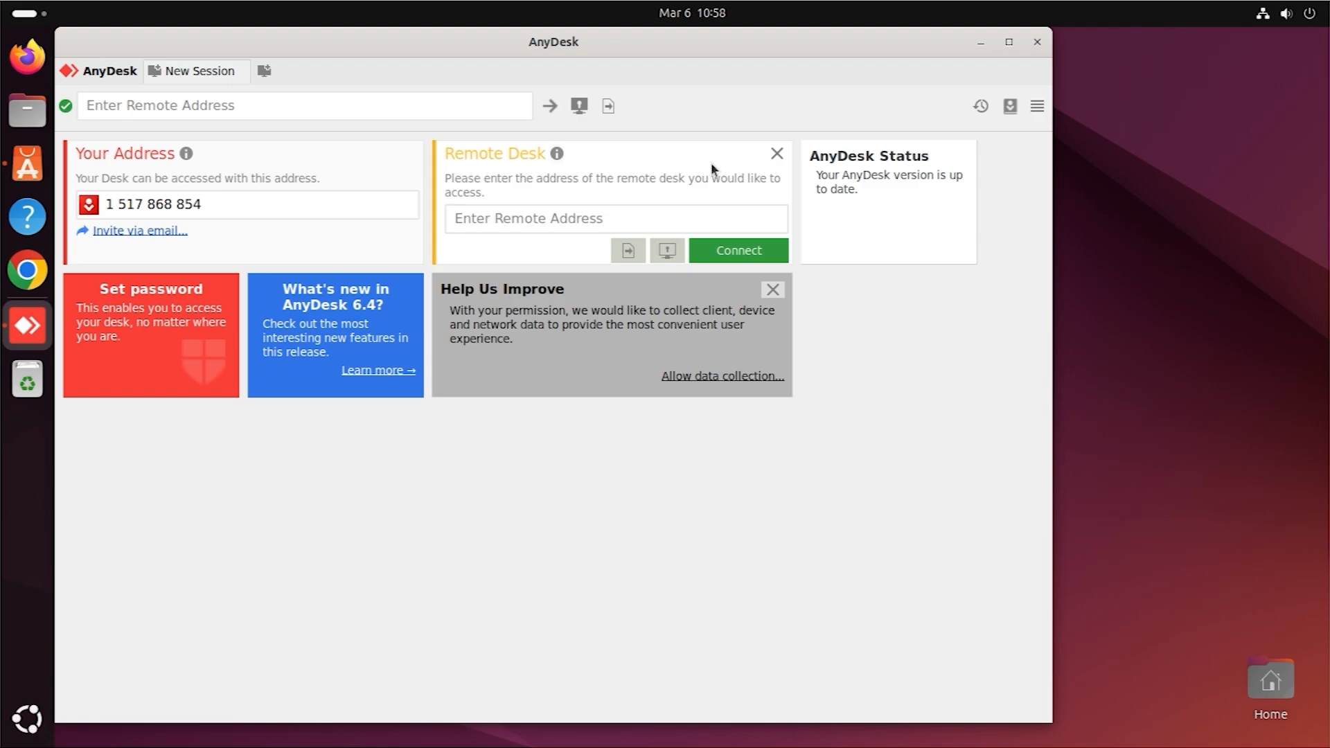
{"action": "mouse_move", "coordinate": [784, 281]}
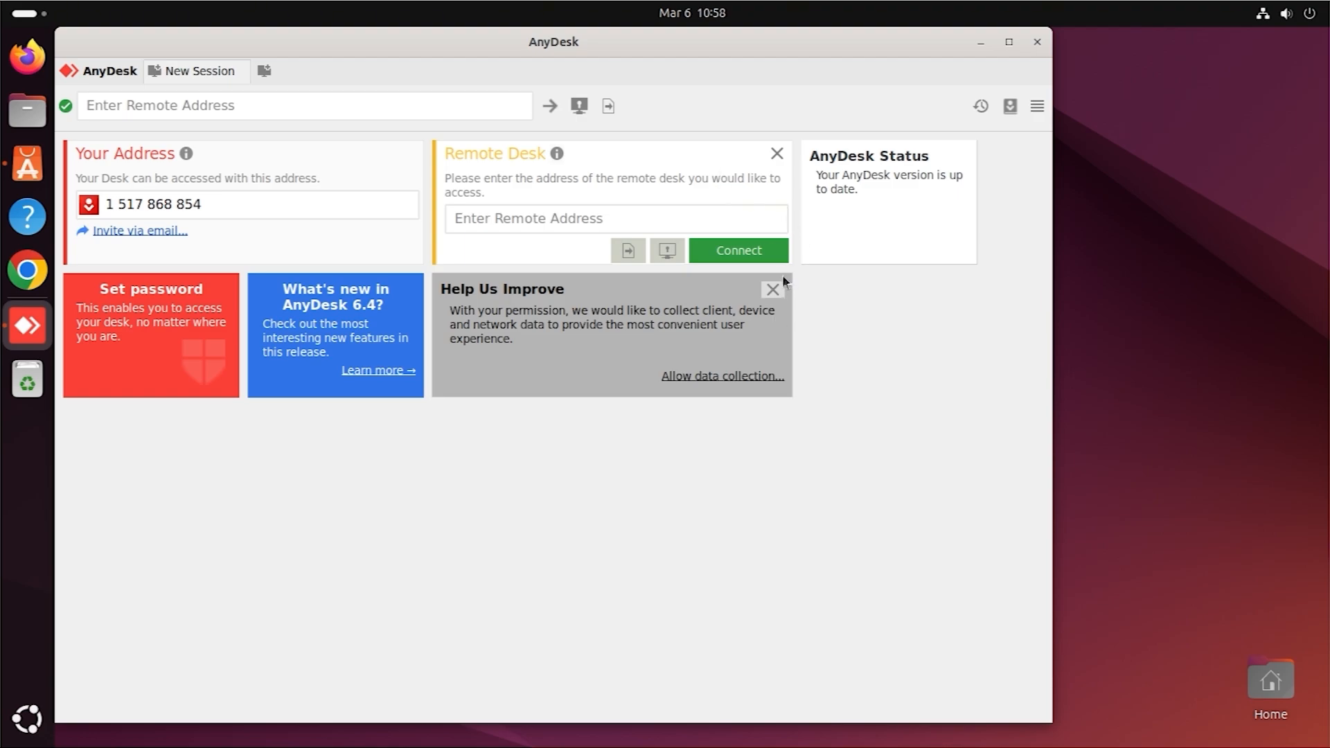